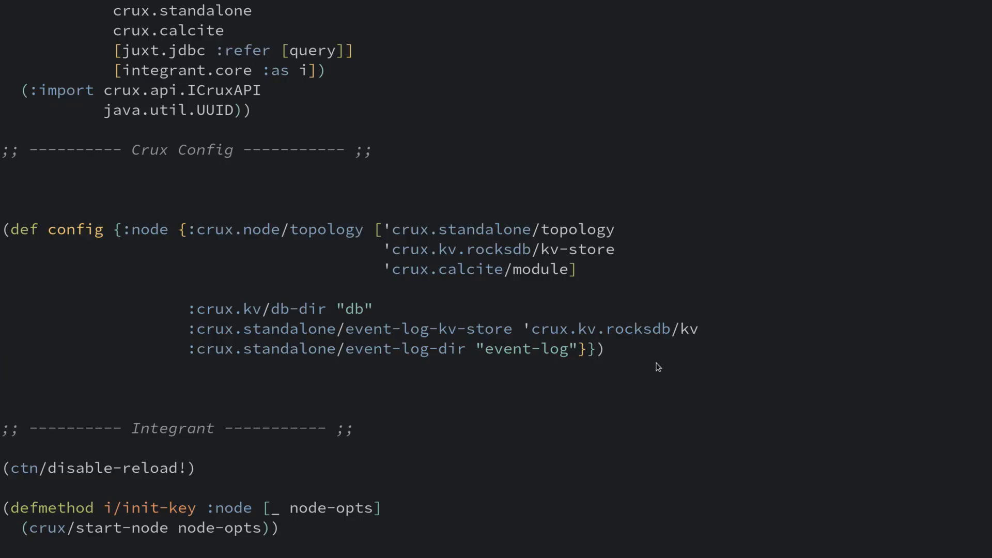
# Start typing (random-person) in the REPL to generate a sample person
pyautogui.scroll(-3)
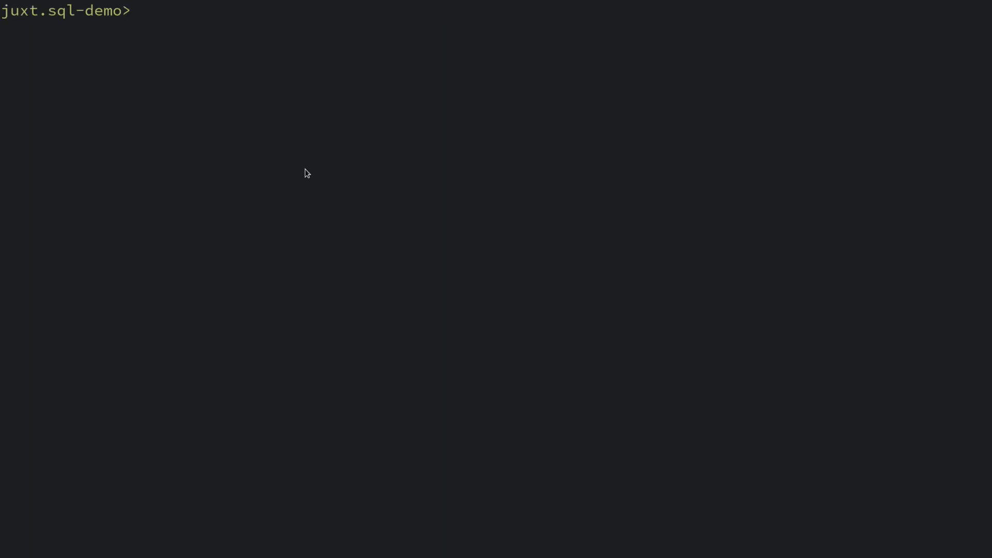
pyautogui.write('(re')
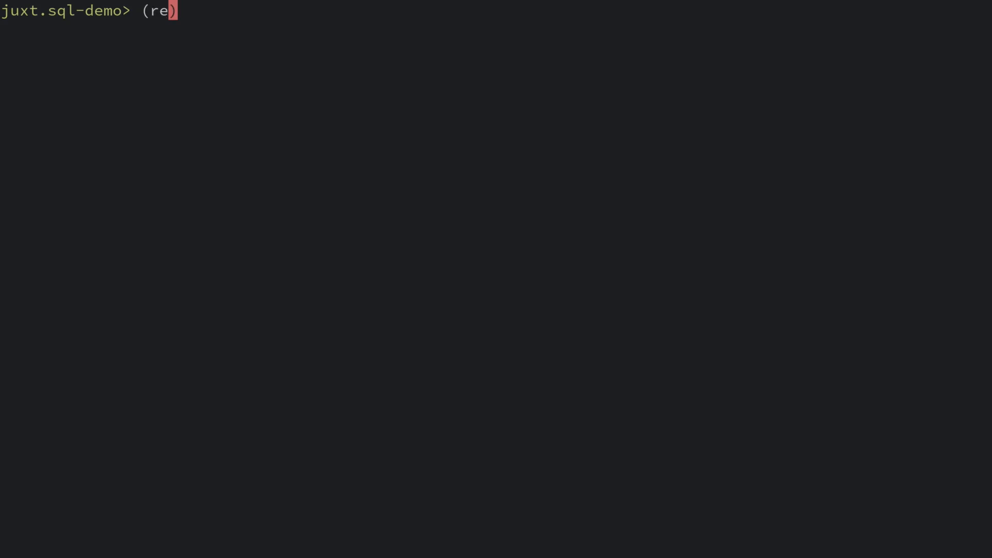
pyautogui.press('Enter')
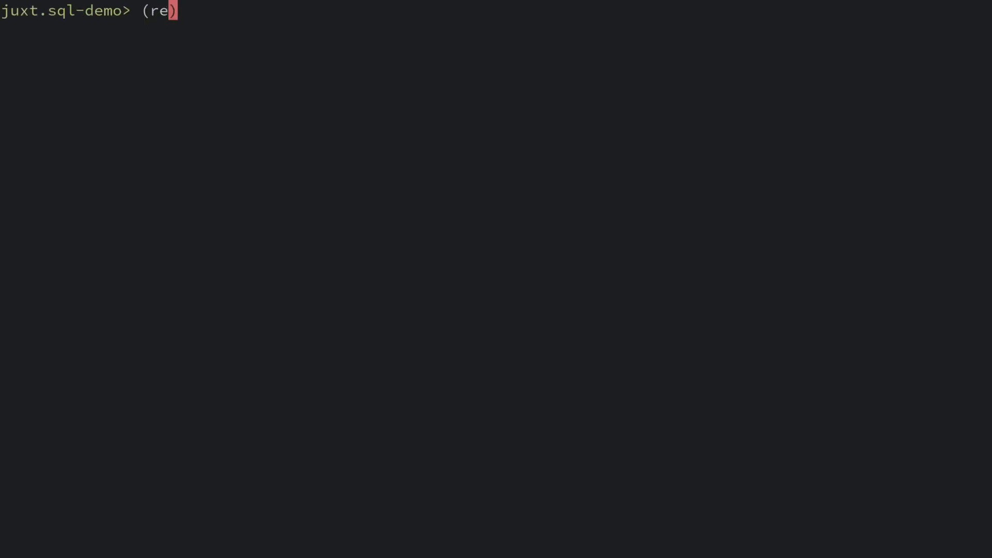
pyautogui.write('andom-person))]')
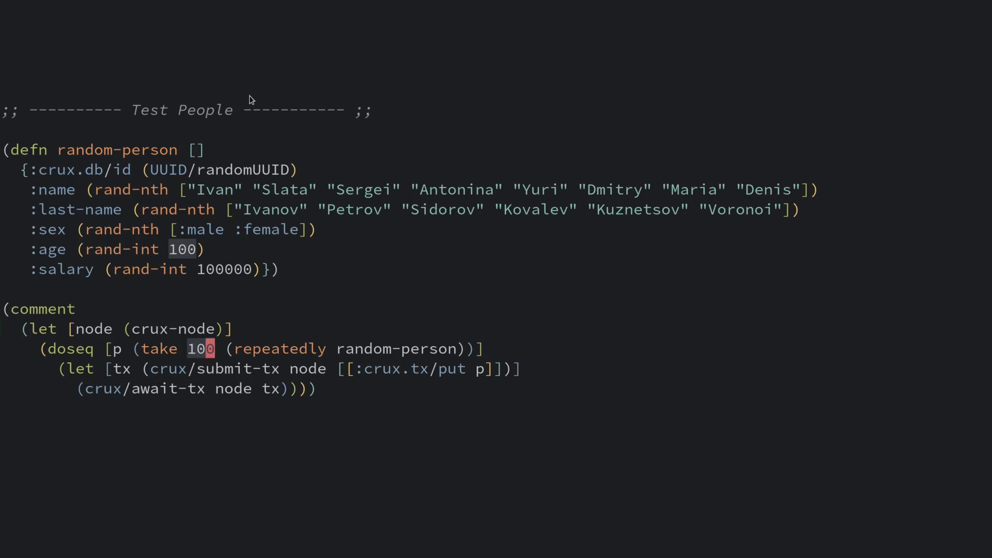
# Select the 100-person count and run the Crux query finding every ?name
pyautogui.doubleClick(278, 349)
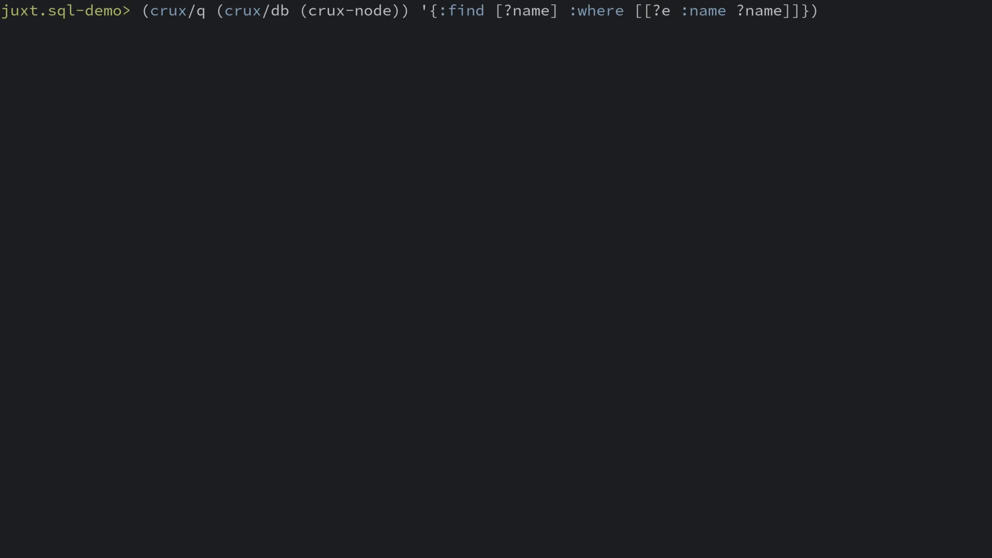
pyautogui.press('Enter')
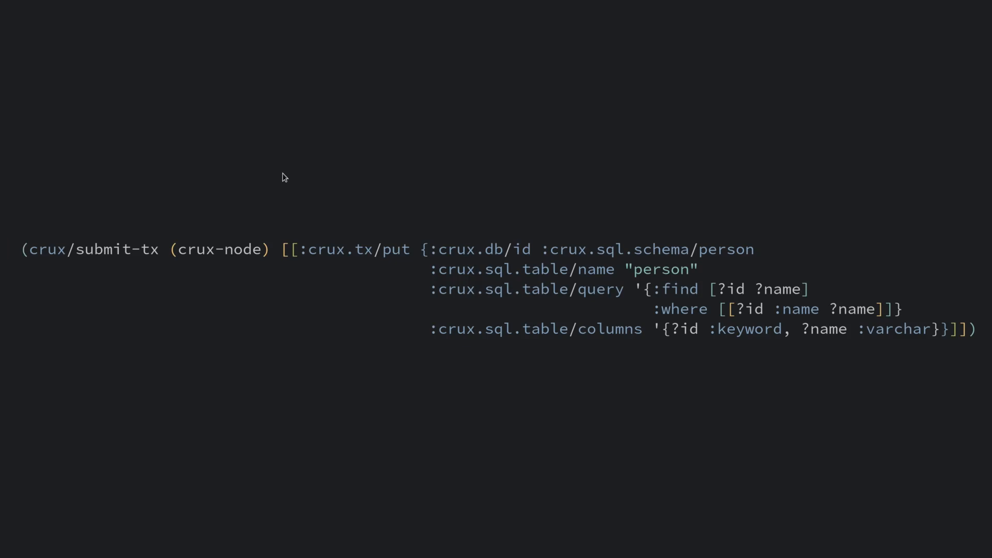
pyautogui.moveTo(421, 250)
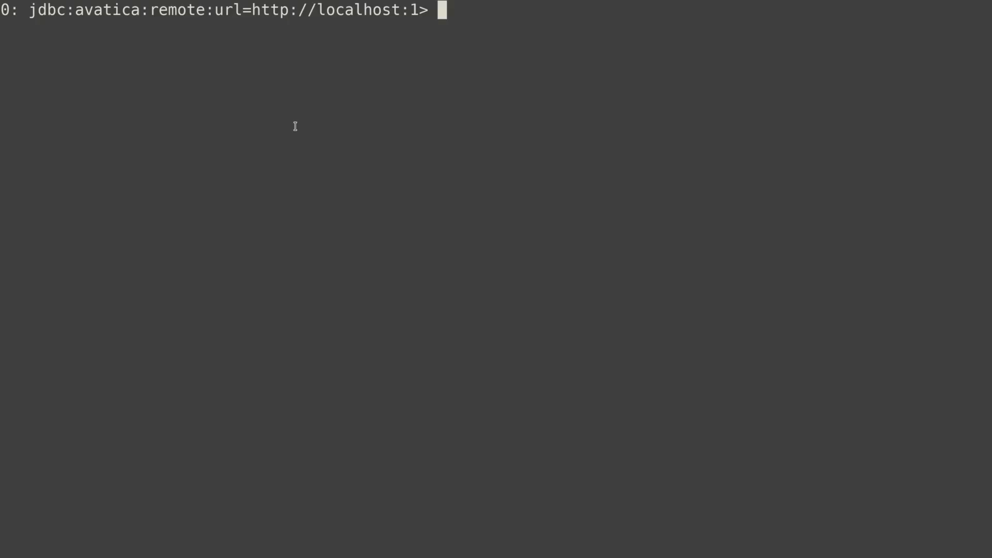
# Enter a !tables listing and start a select * from person query
pyautogui.write('!table')
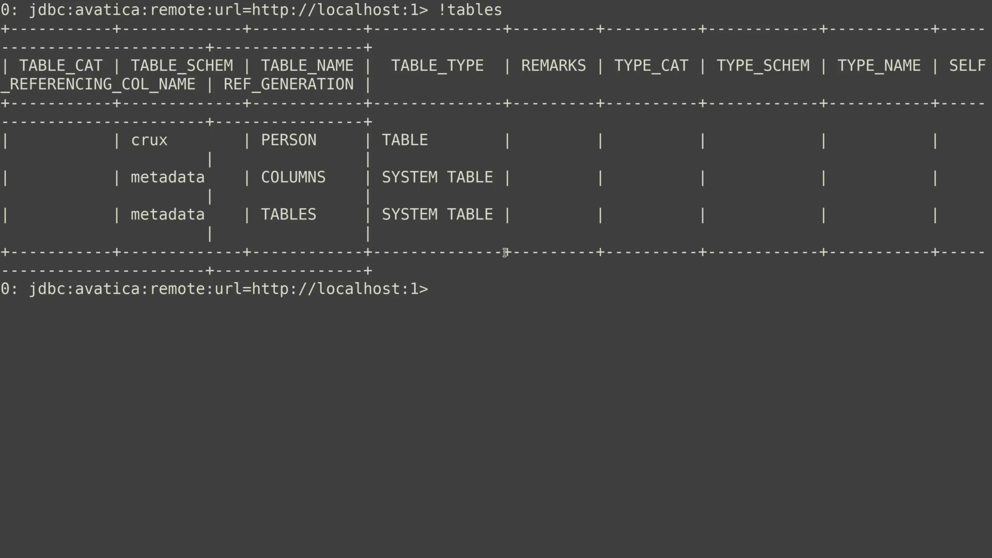
pyautogui.write('select * person')
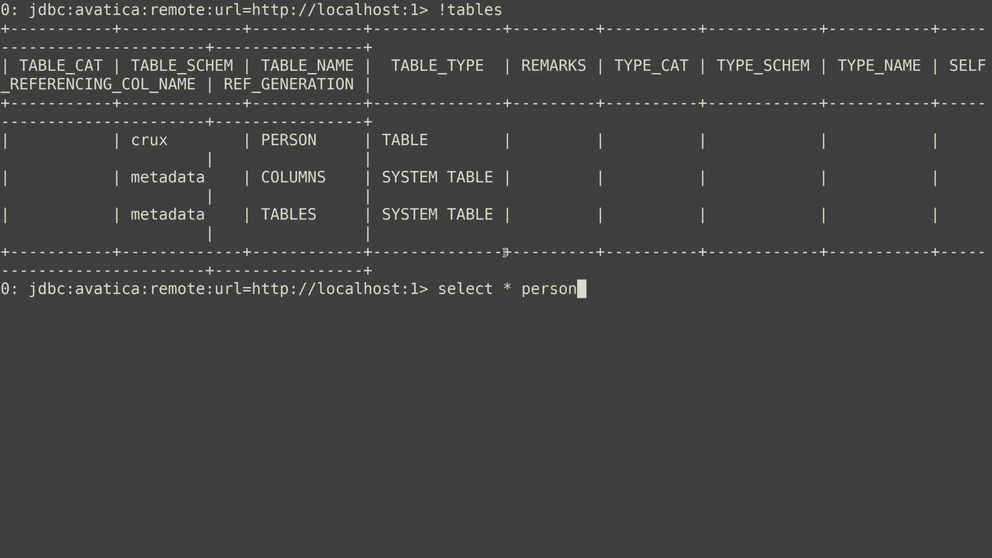
pyautogui.write('from')
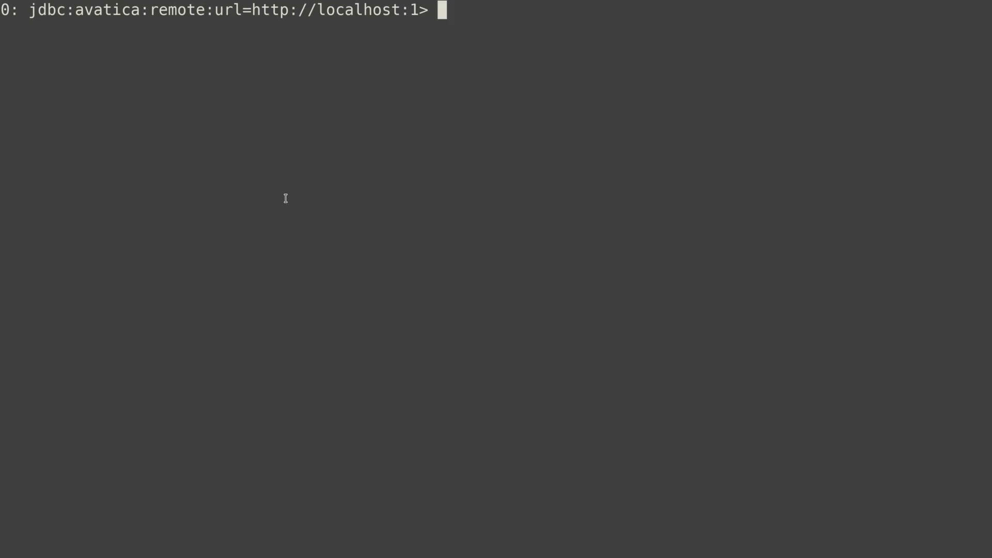
# Enter select name, count(*) from person group by name; to count people per name
pyautogui.write('select')
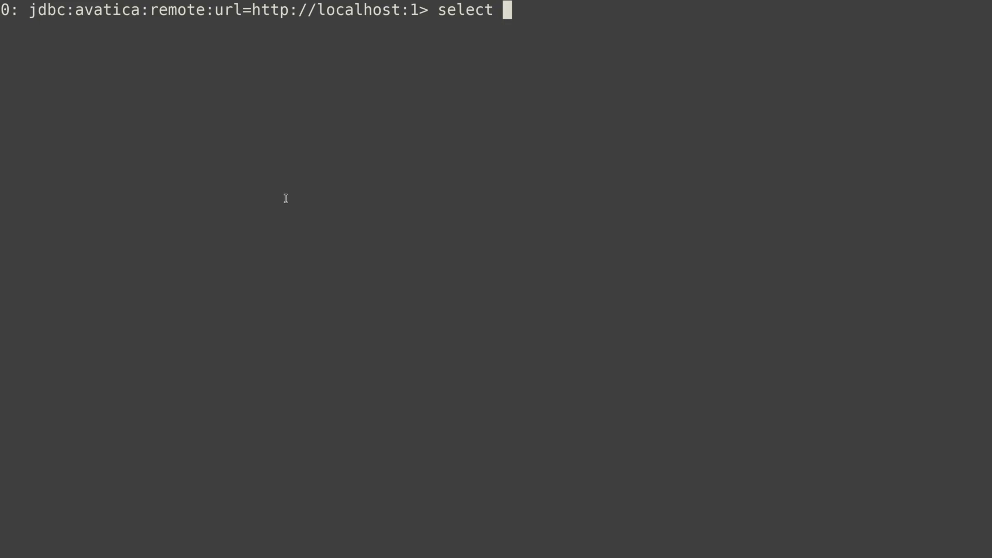
pyautogui.write('name, count(*(')
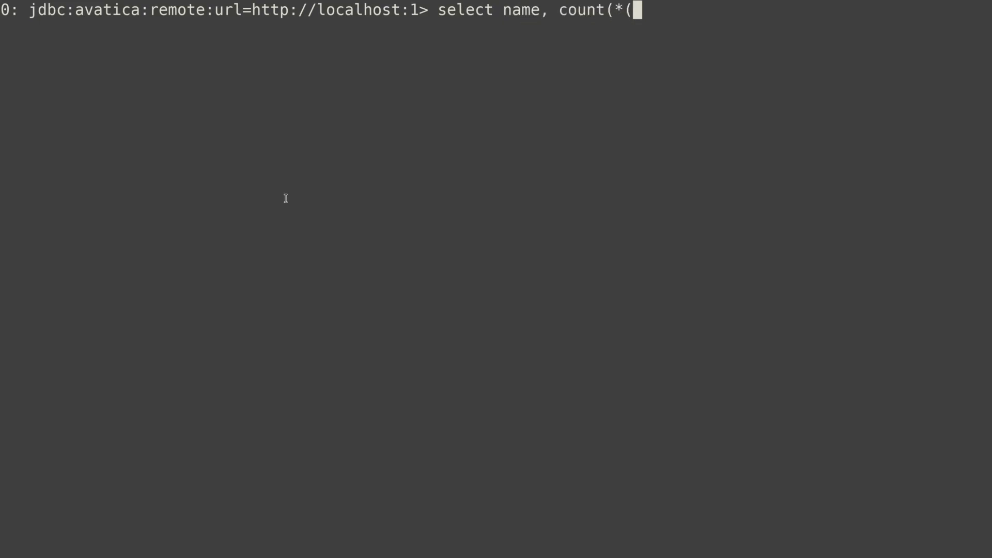
pyautogui.write(') from pe')
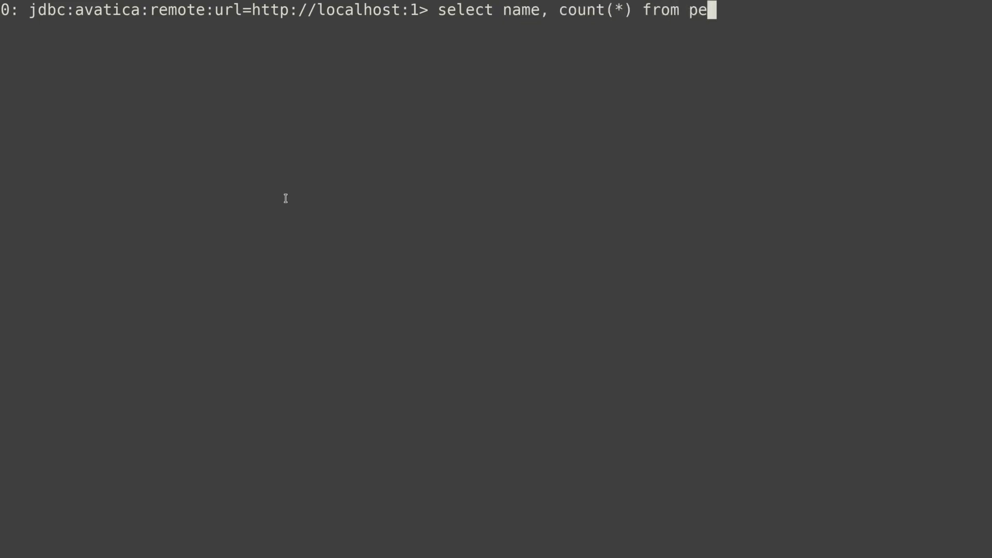
pyautogui.write('rson group by')
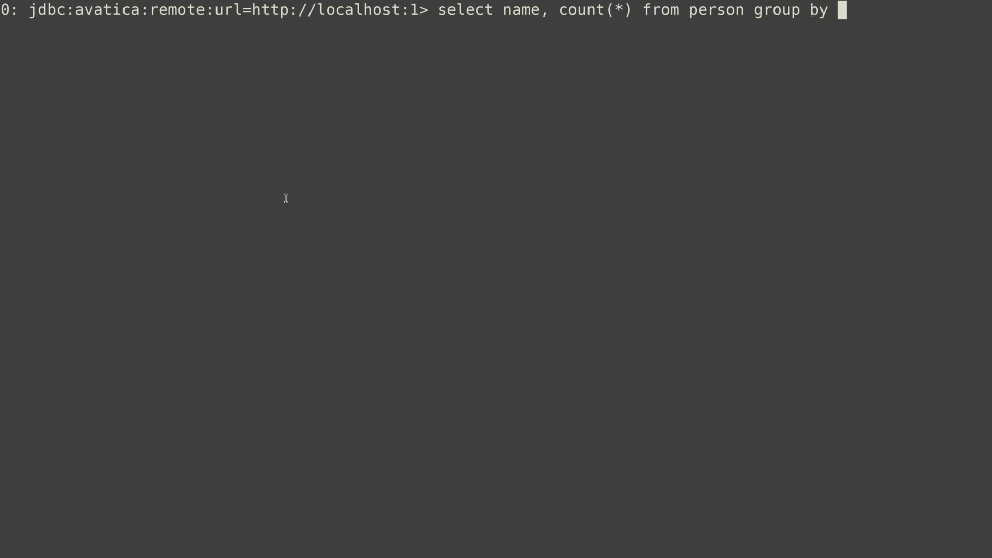
pyautogui.write('name;')
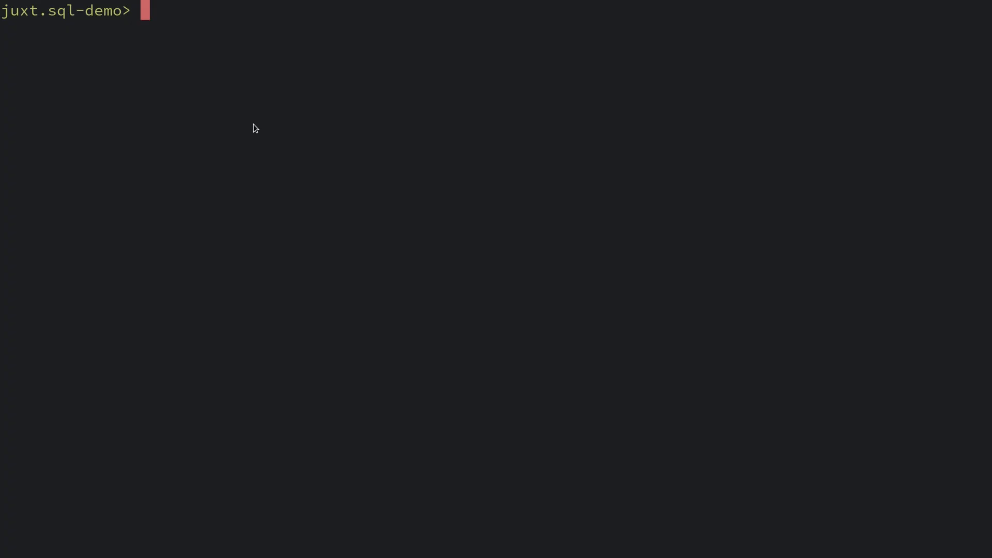
# Enter (def conn (crux.calcite/jdbc-connection (crux-node))) at the REPL
pyautogui.write('(def conn (crux.calcite/jdbc-connection (crux-node)))')
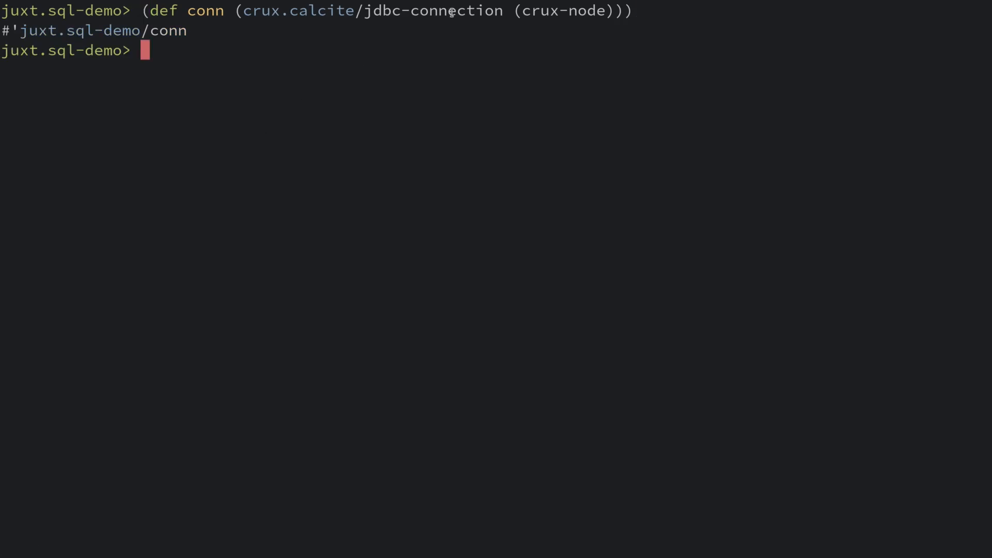
pyautogui.moveTo(325, 66)
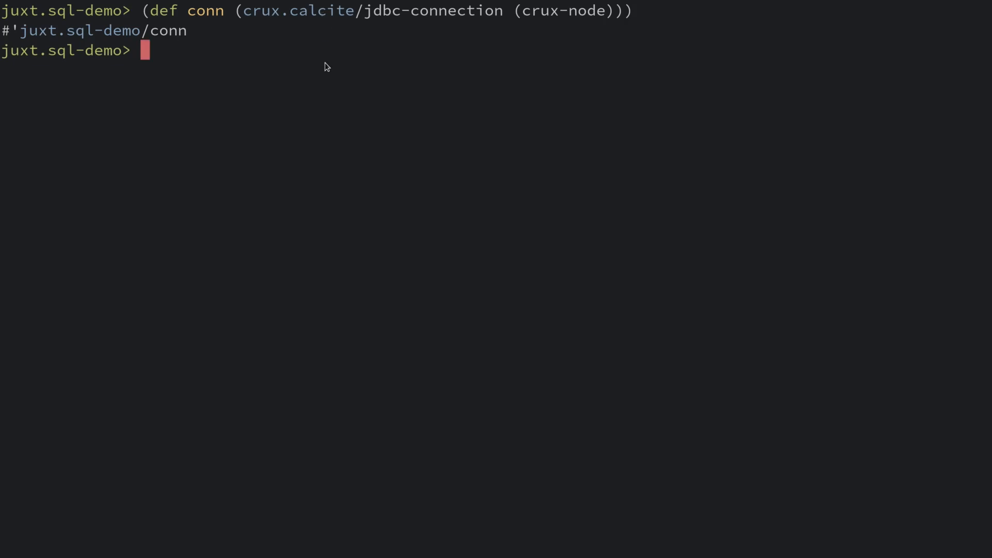
pyautogui.moveTo(326, 82)
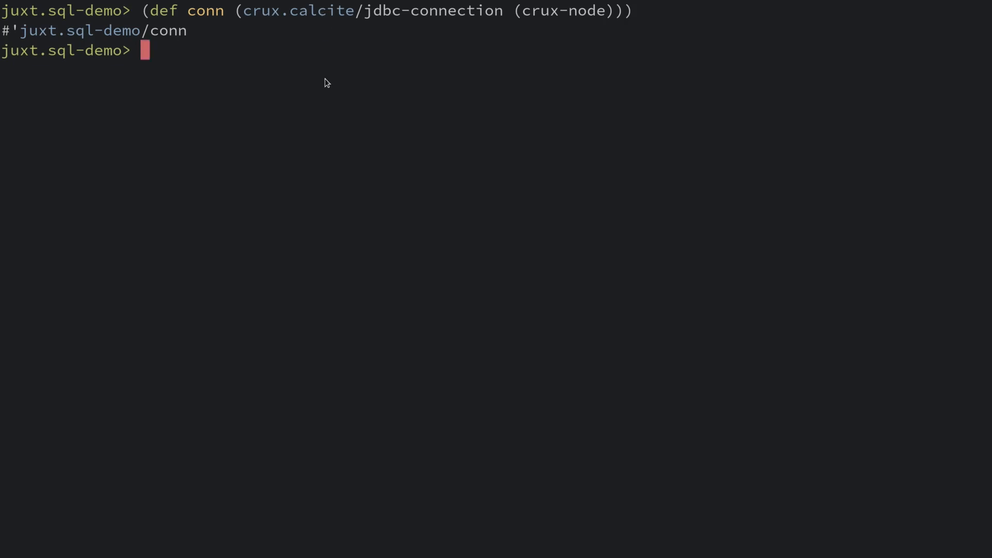
pyautogui.moveTo(526, 53)
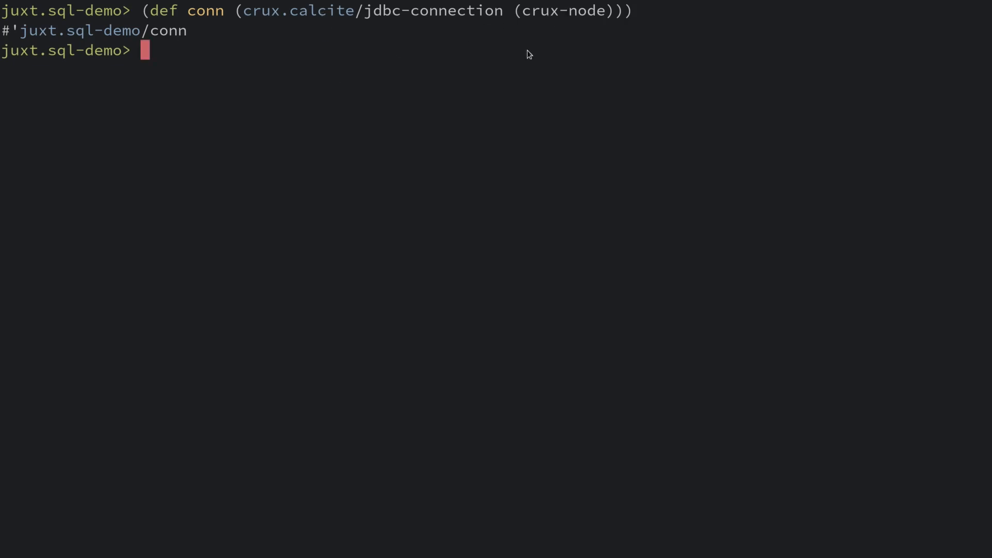
pyautogui.moveTo(481, 76)
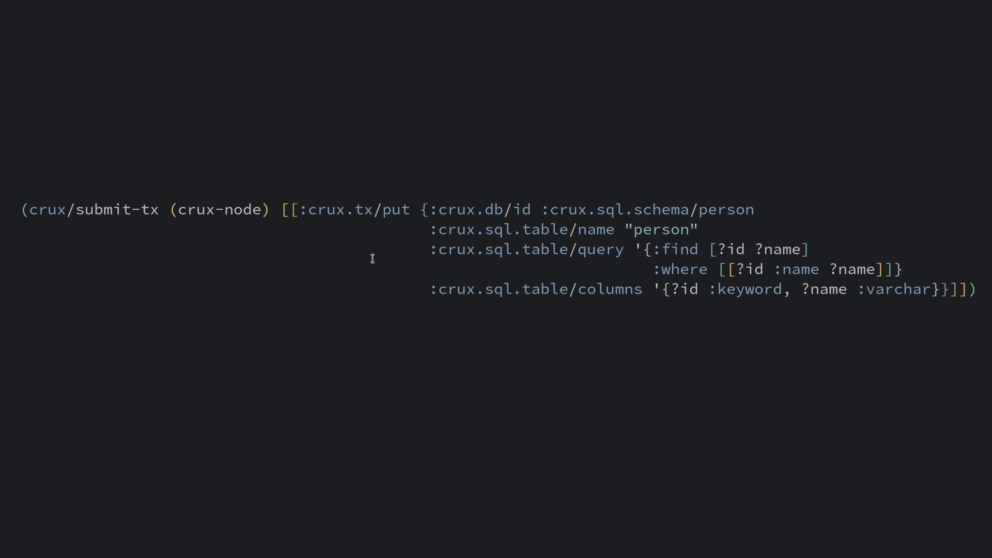
# Add ?age to :find, an :age where clause and an ?age :bigint column, then resubmit
pyautogui.write('?age')
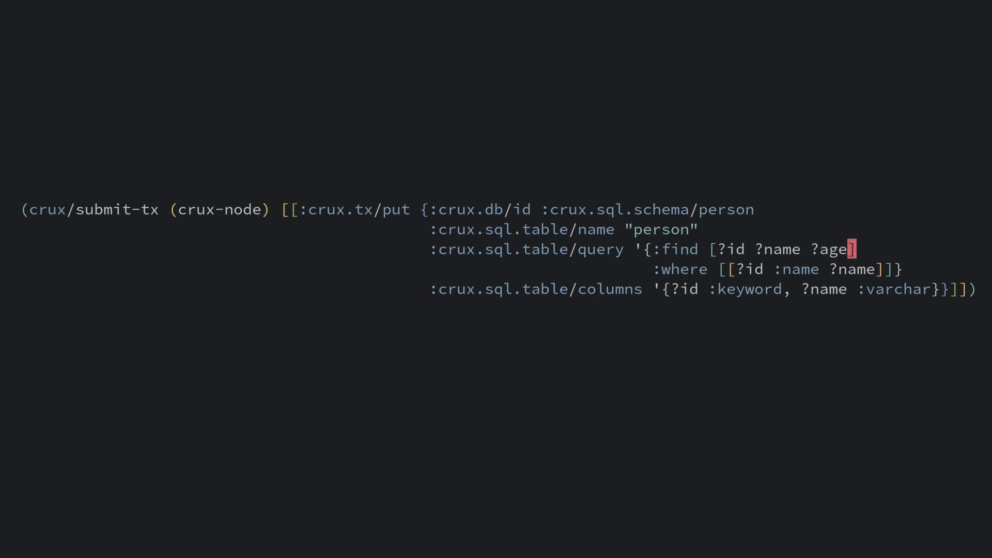
pyautogui.doubleClick(777, 249)
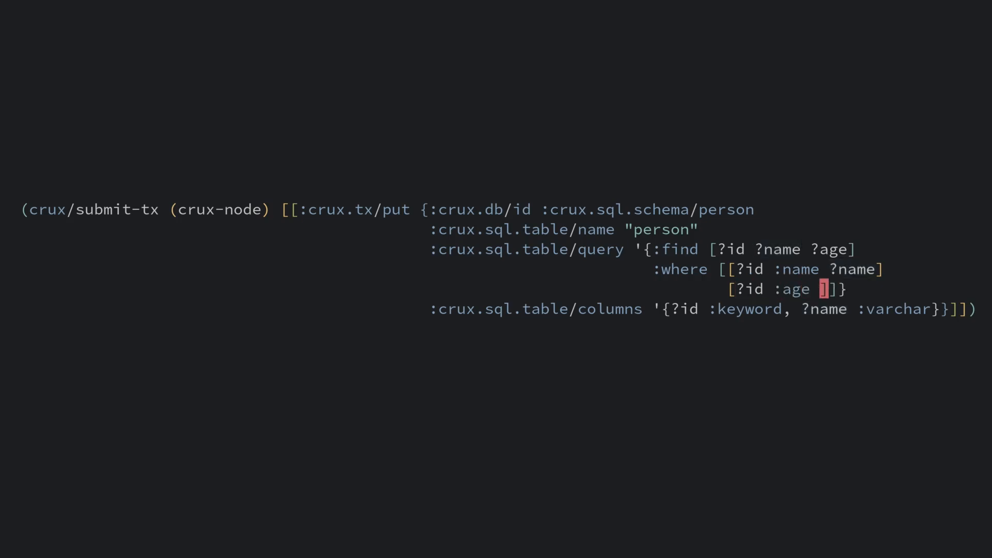
pyautogui.write('?age')
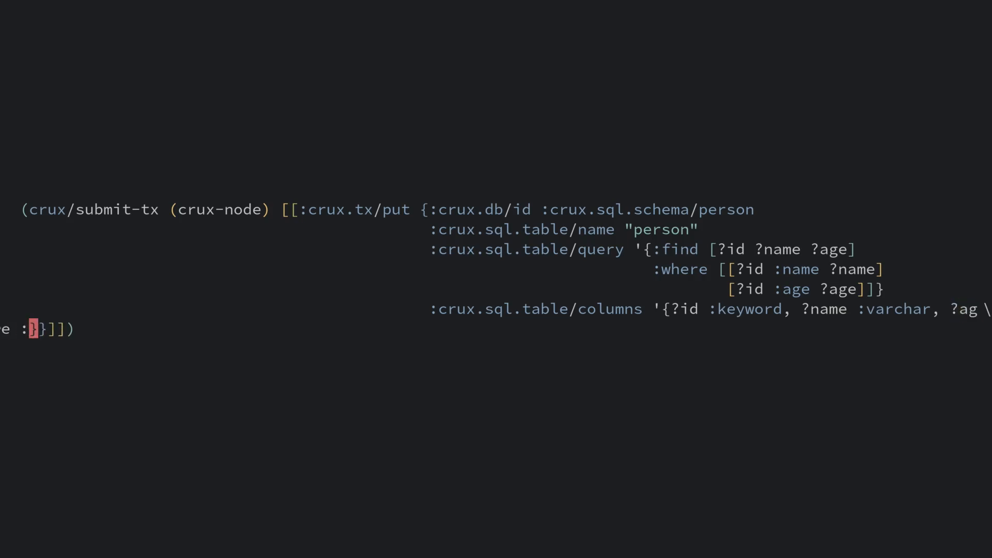
pyautogui.write(':bigint')
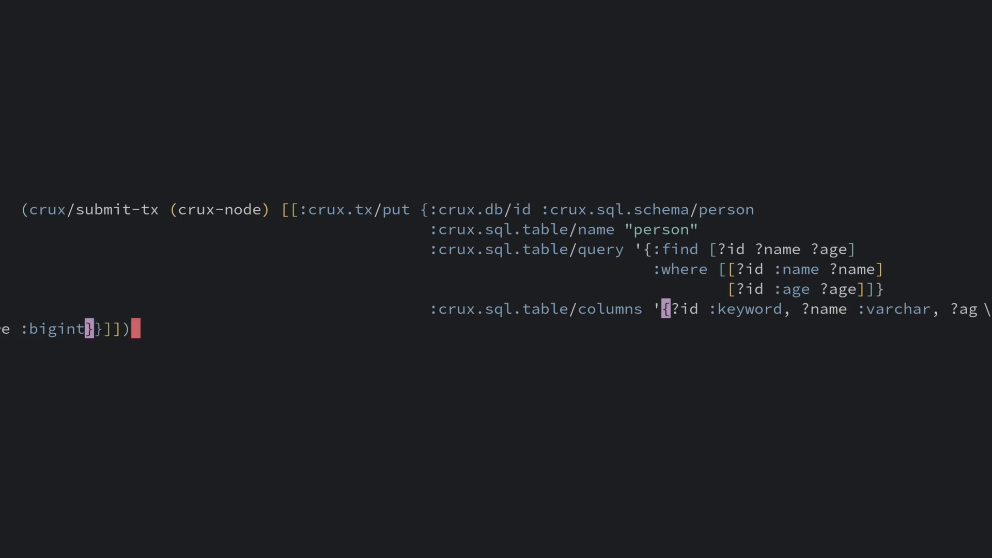
pyautogui.press('Enter')
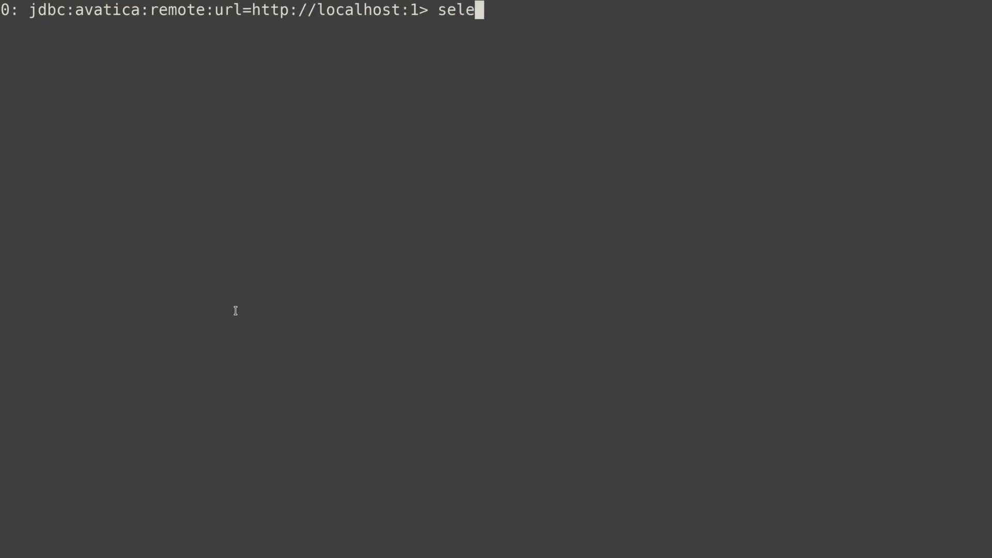
# Finish and run select * from person; to show ids, names and ages
pyautogui.write('ct * from person;')
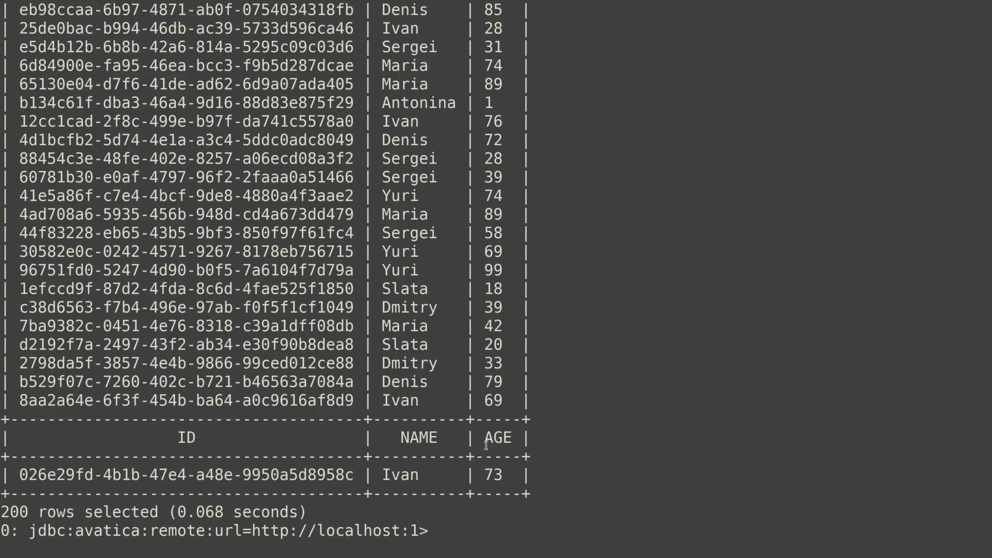
pyautogui.moveTo(495, 554)
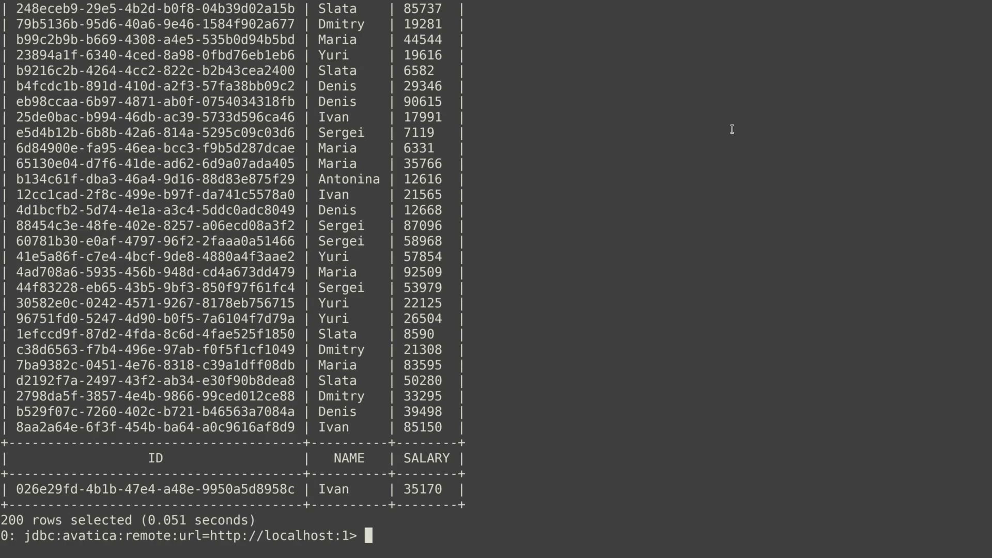
# Type select * from person inner join employee on person.id = employee.id;
pyautogui.write('select * from person inner join employee on person.id = employee.id;')
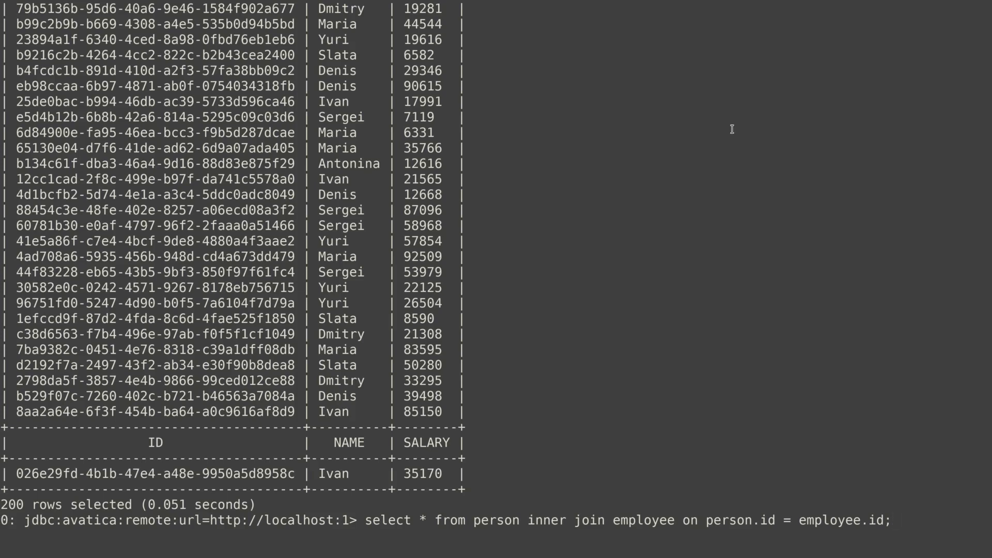
# Run the typed person–employee inner join query
pyautogui.press('Return')
pyautogui.write('explain plan for select * from person inner join employee on person.id = employee.id;')
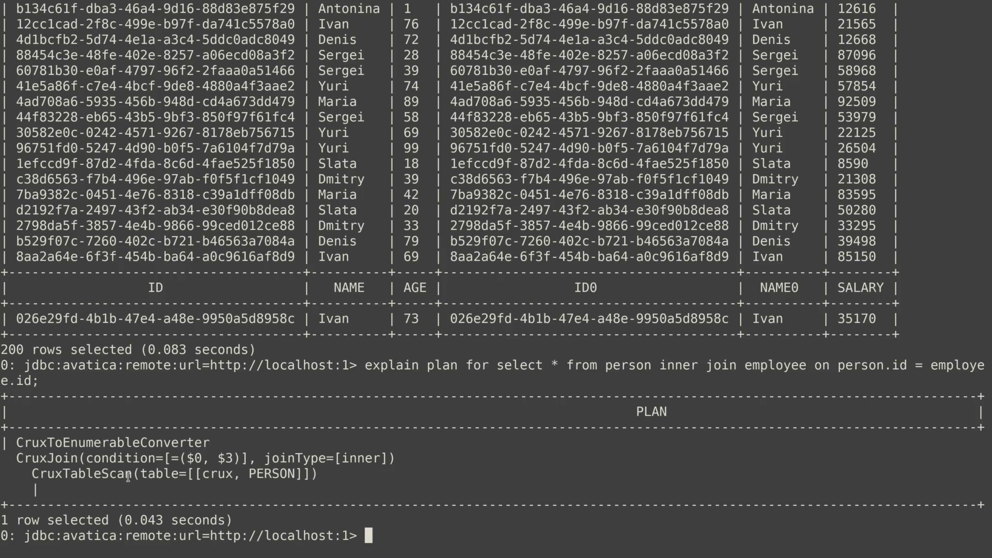
pyautogui.moveTo(91, 498)
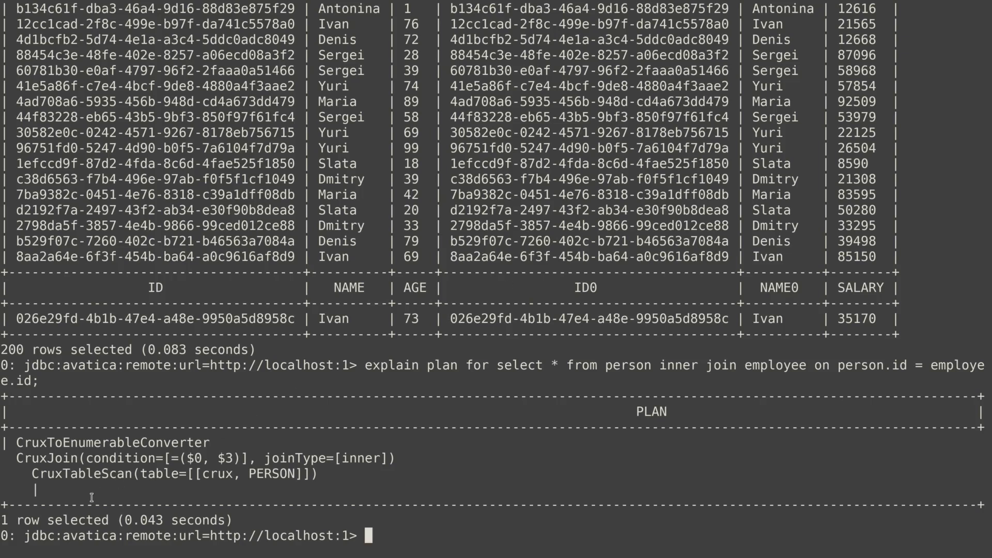